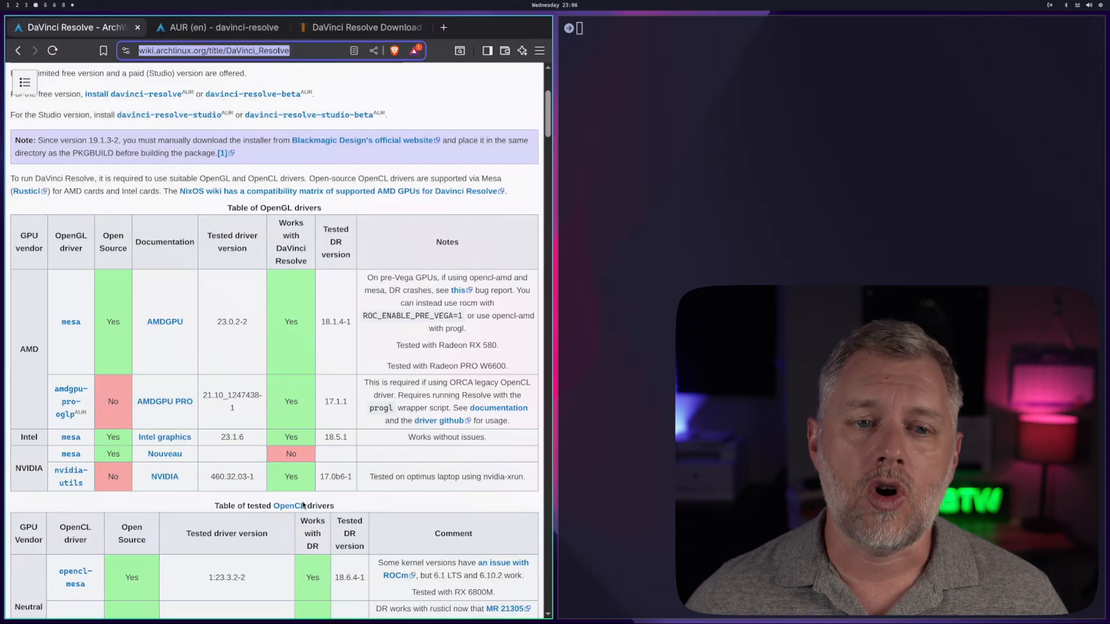
pyautogui.moveTo(154, 283)
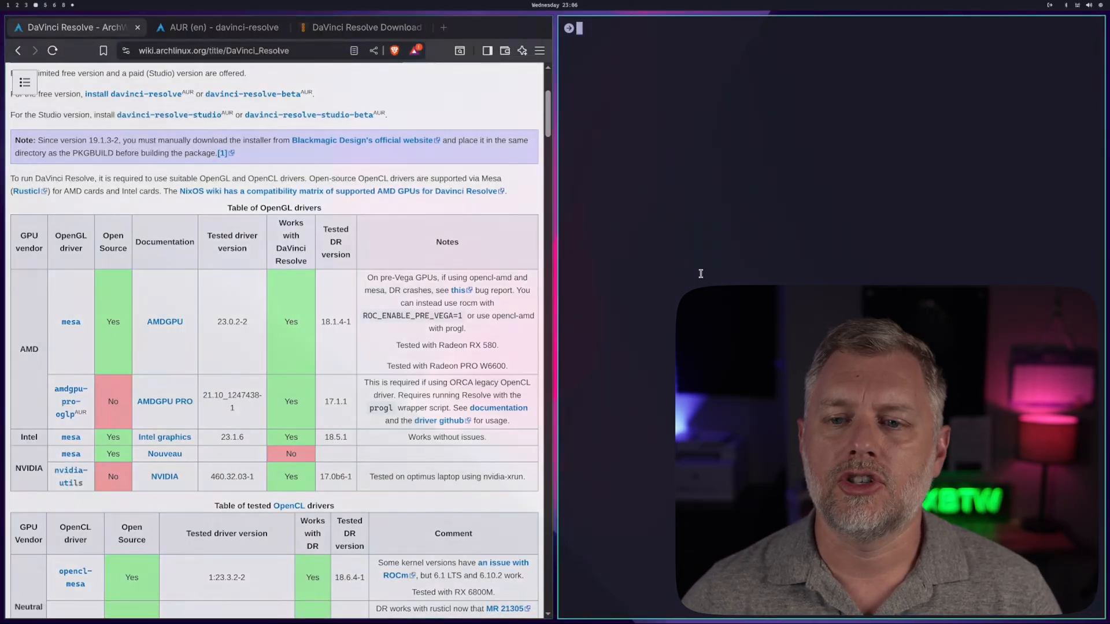
# Reinstall the mesa OpenGL driver package with sudo pacman -S mesa
pyautogui.write('sudo pacman -')
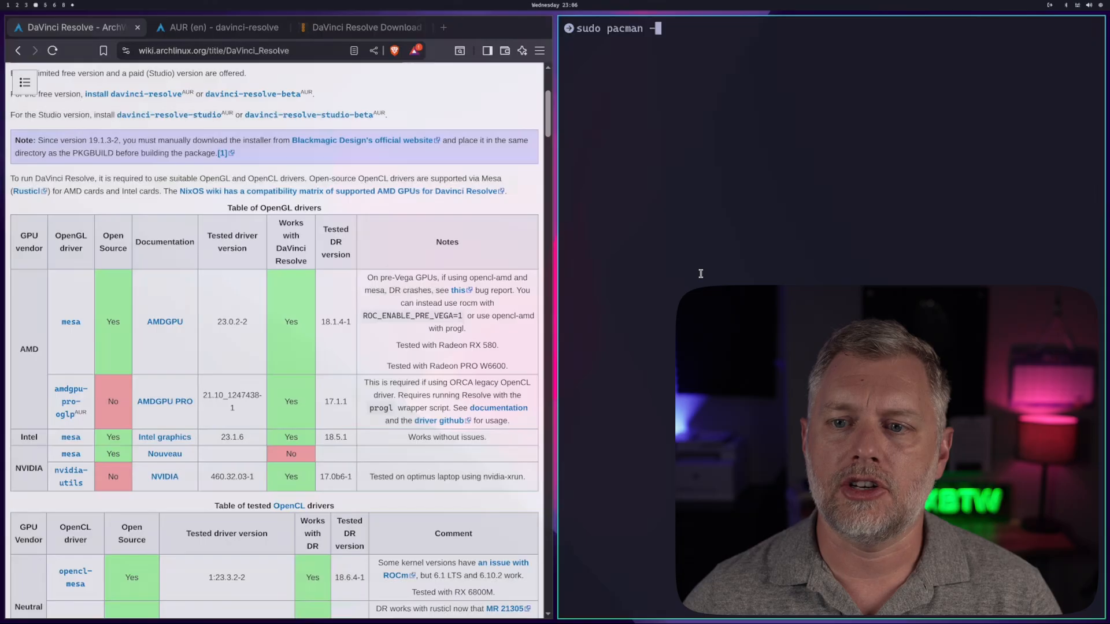
pyautogui.press('Return')
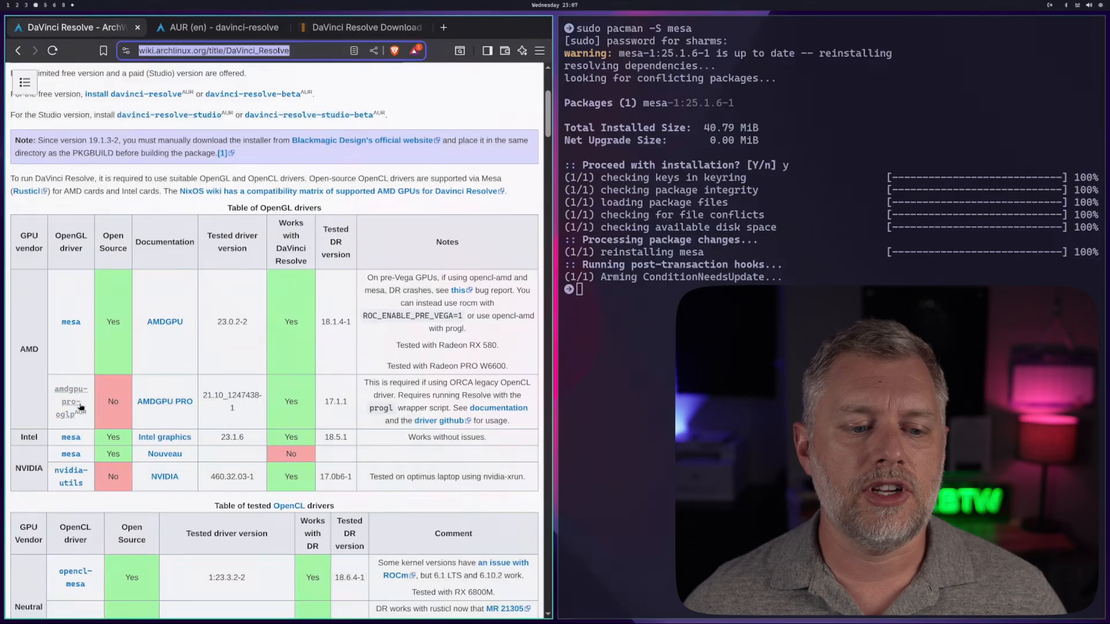
pyautogui.moveTo(143, 383)
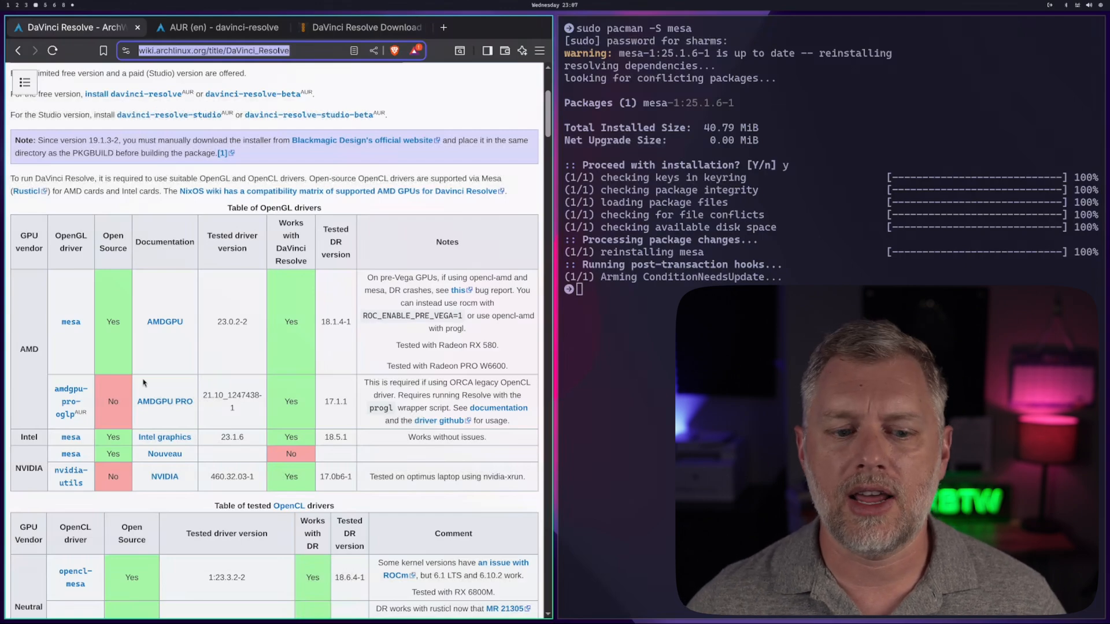
pyautogui.moveTo(70, 322)
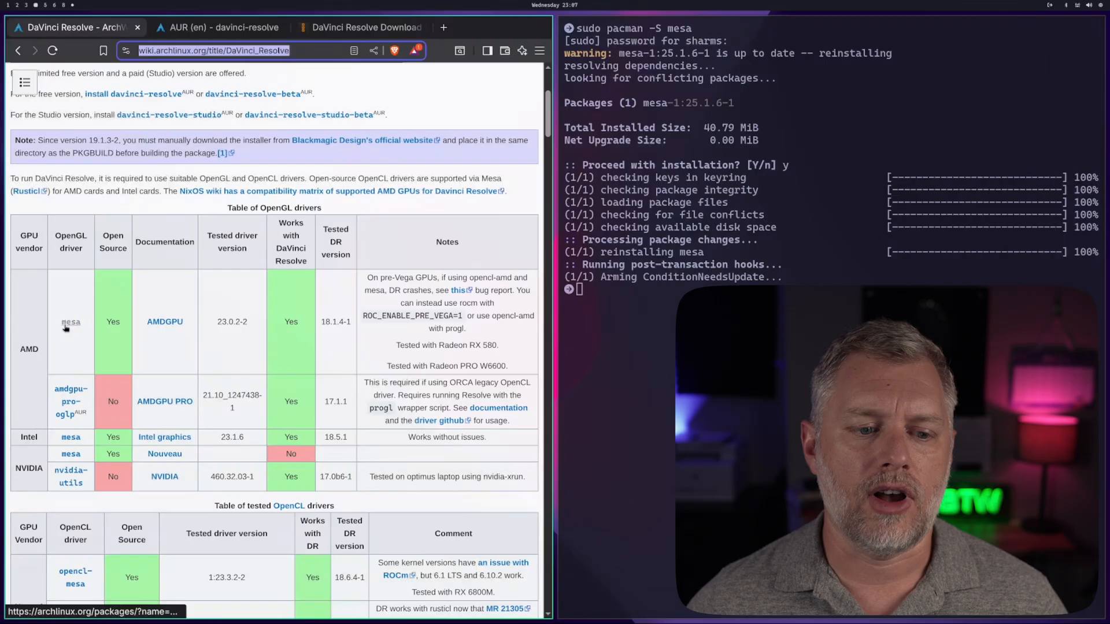
pyautogui.moveTo(414, 313)
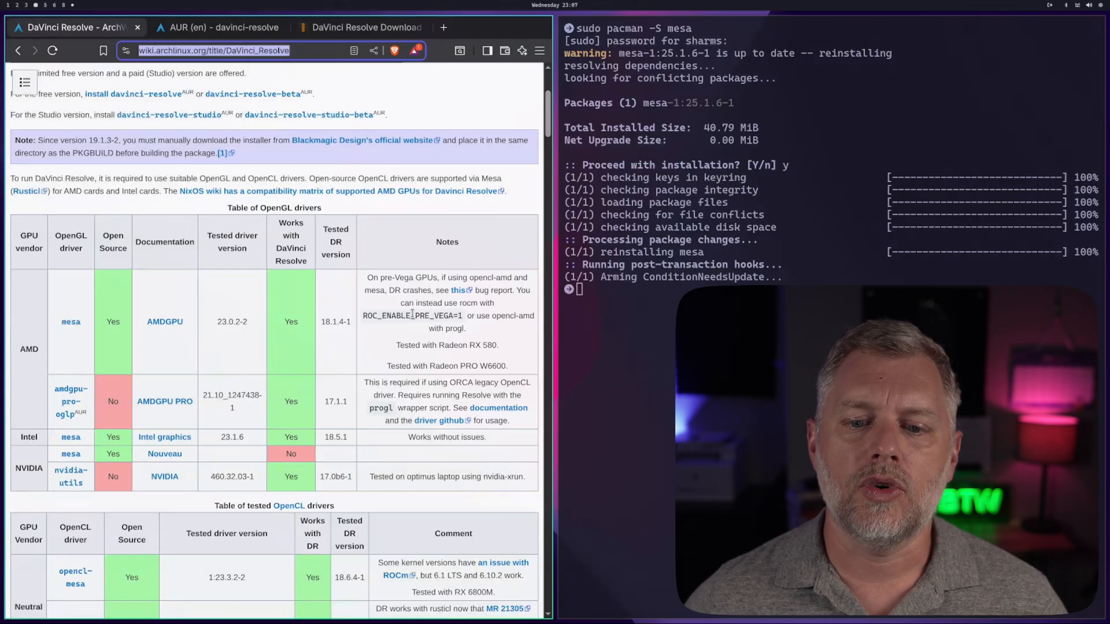
# Review the ArchWiki OpenCL driver table and install lib32-ocl-icd, ocl-icd and clinfo via pacman
pyautogui.doubleClick(409, 316)
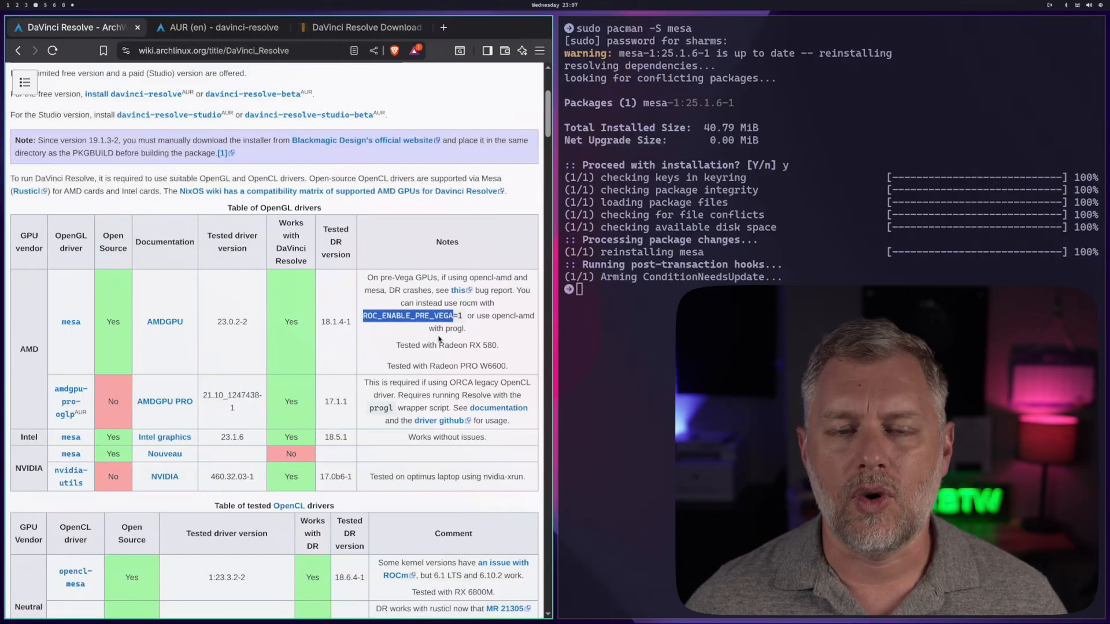
pyautogui.scroll(-3)
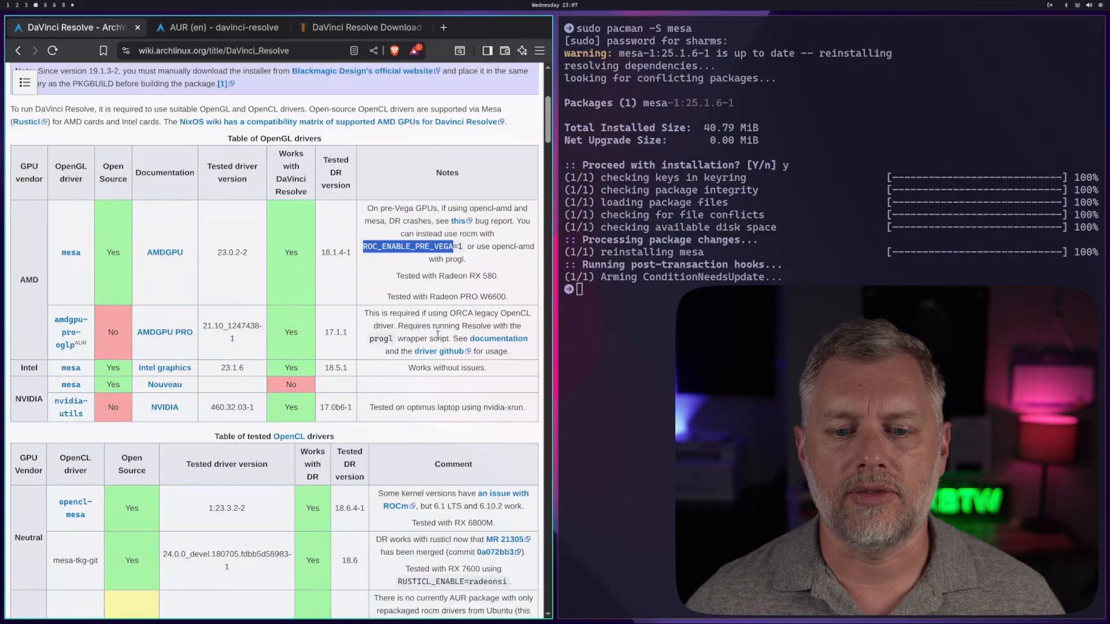
pyautogui.scroll(-3)
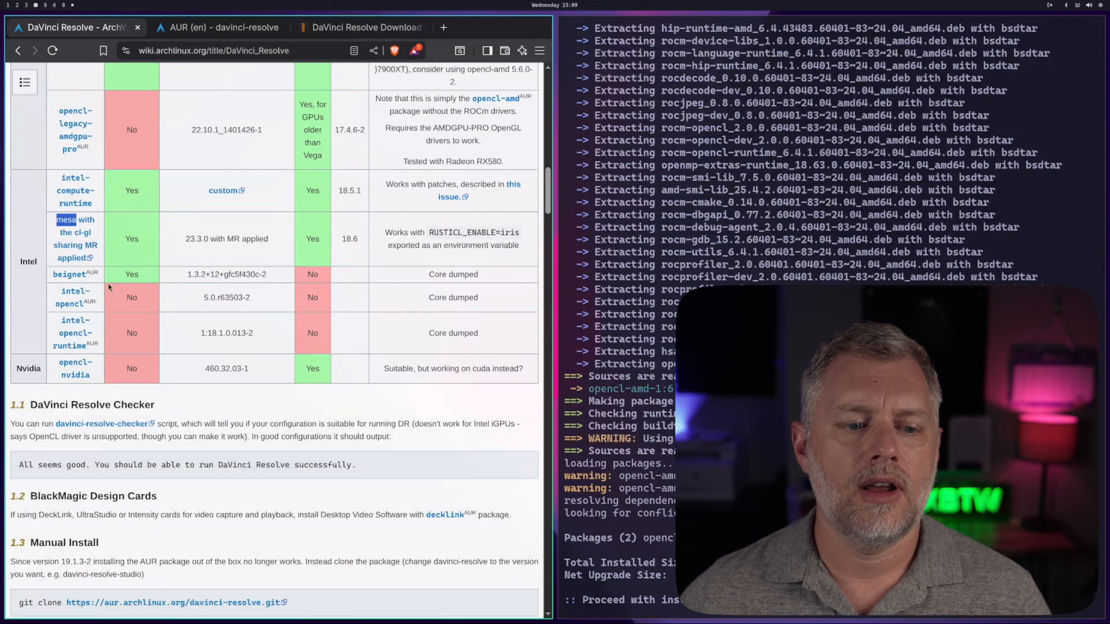
pyautogui.moveTo(49, 371)
pyautogui.write('sudo pacman -S lib32-ocl-icd ocl-icd clinfo')
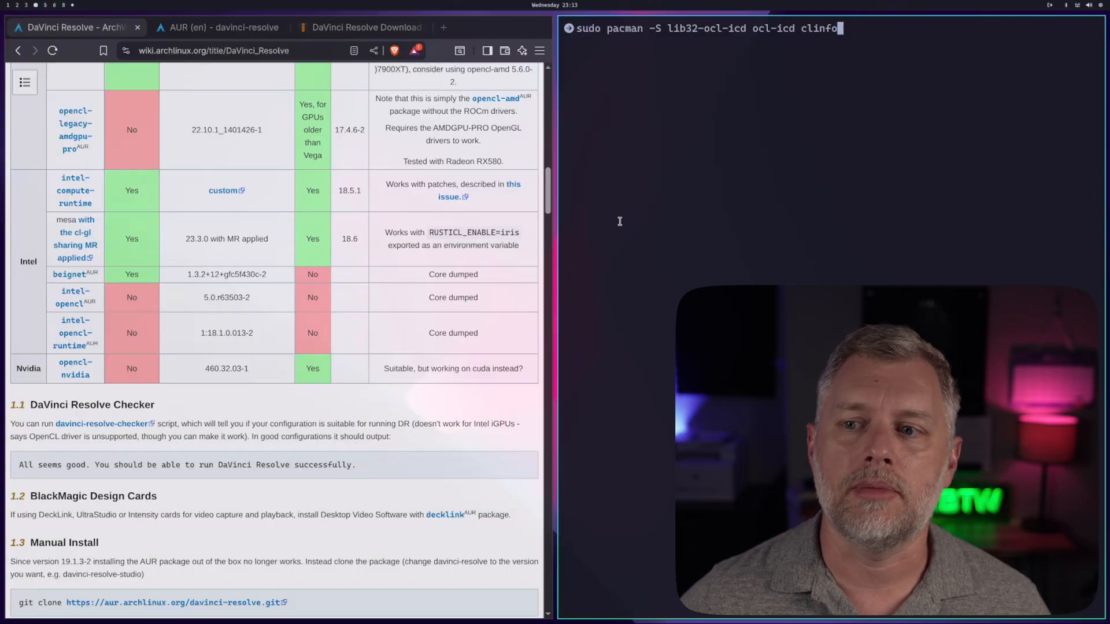
pyautogui.press('Return')
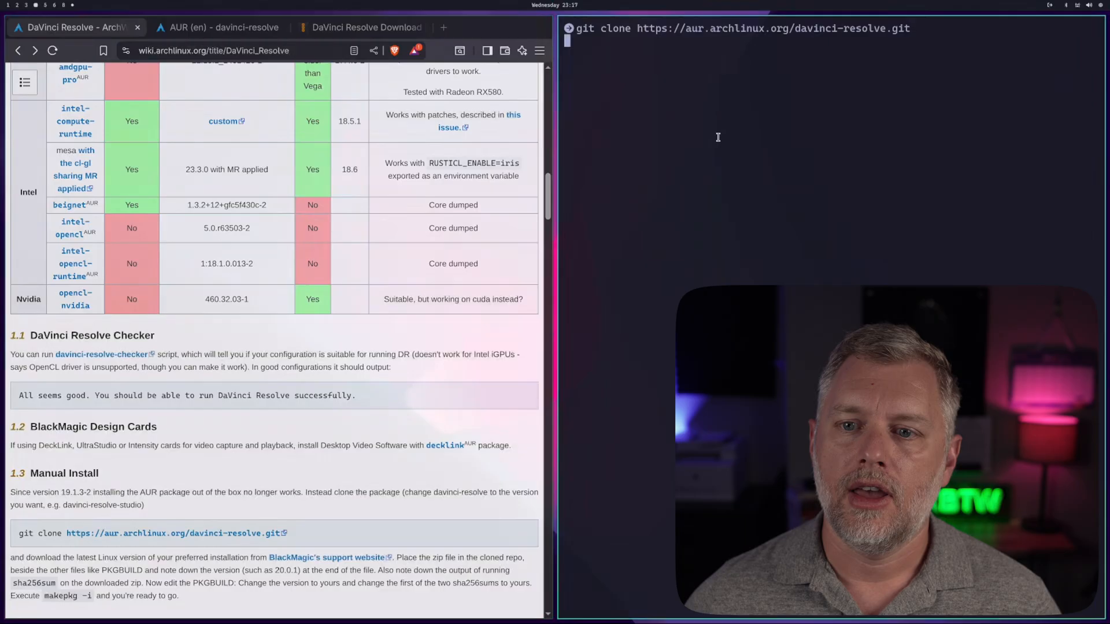
# Clone the davinci-resolve AUR repository and enter its folder
pyautogui.press('Return')
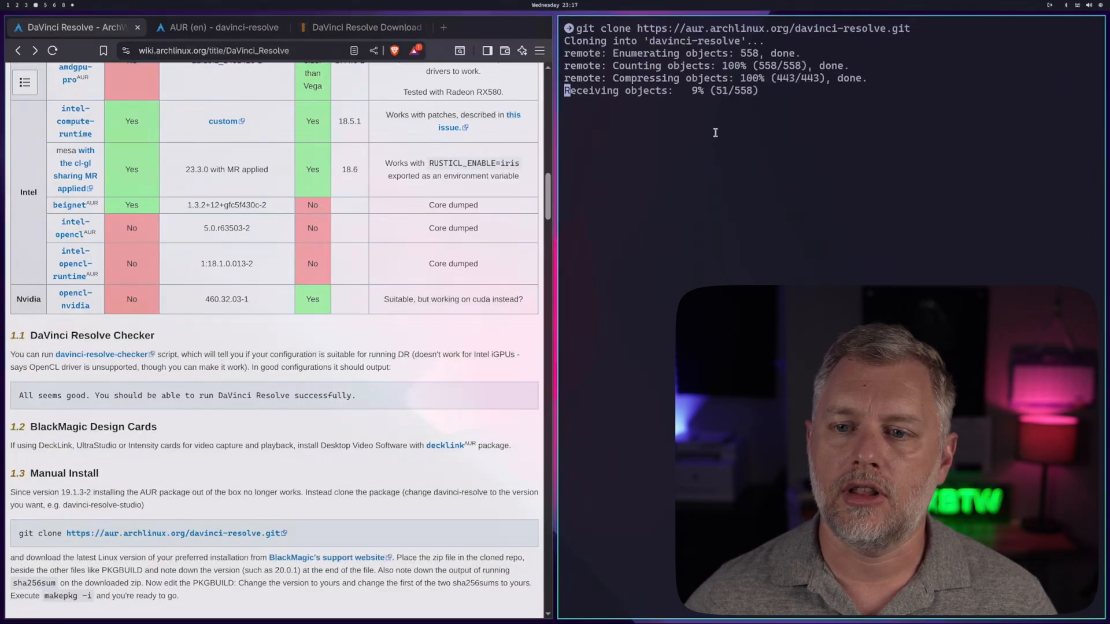
pyautogui.write('cd davinci-resolve/')
pyautogui.write('ls')
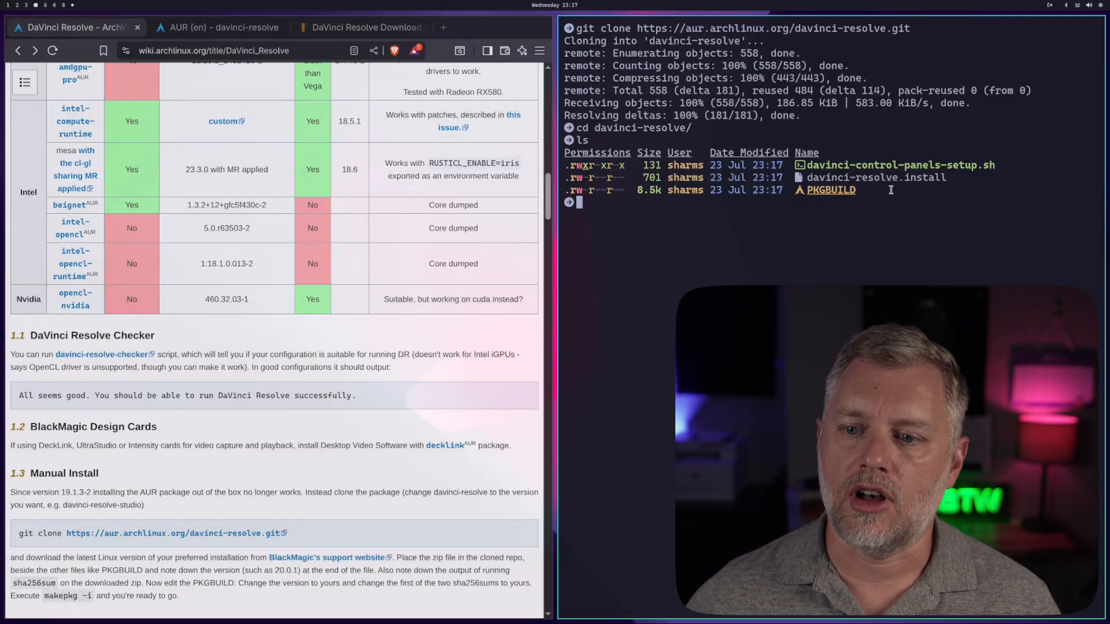
# Review davinci-resolve.install in less, then place the Resolve 20.0.1 zip beside PKGBUILD
pyautogui.write('less da')
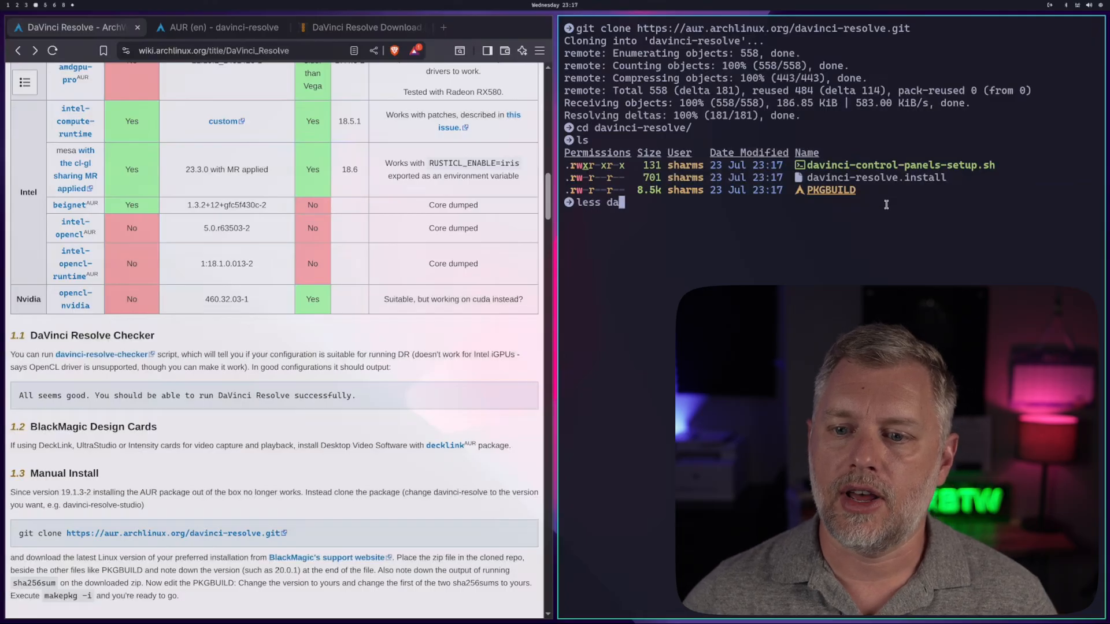
pyautogui.press('Tab')
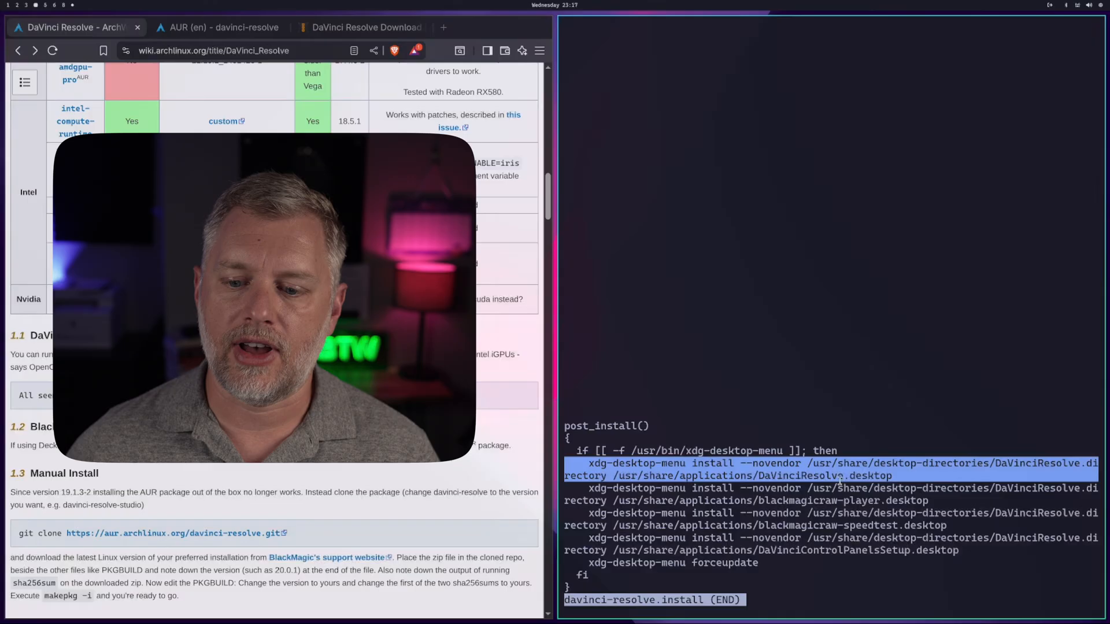
pyautogui.press('q')
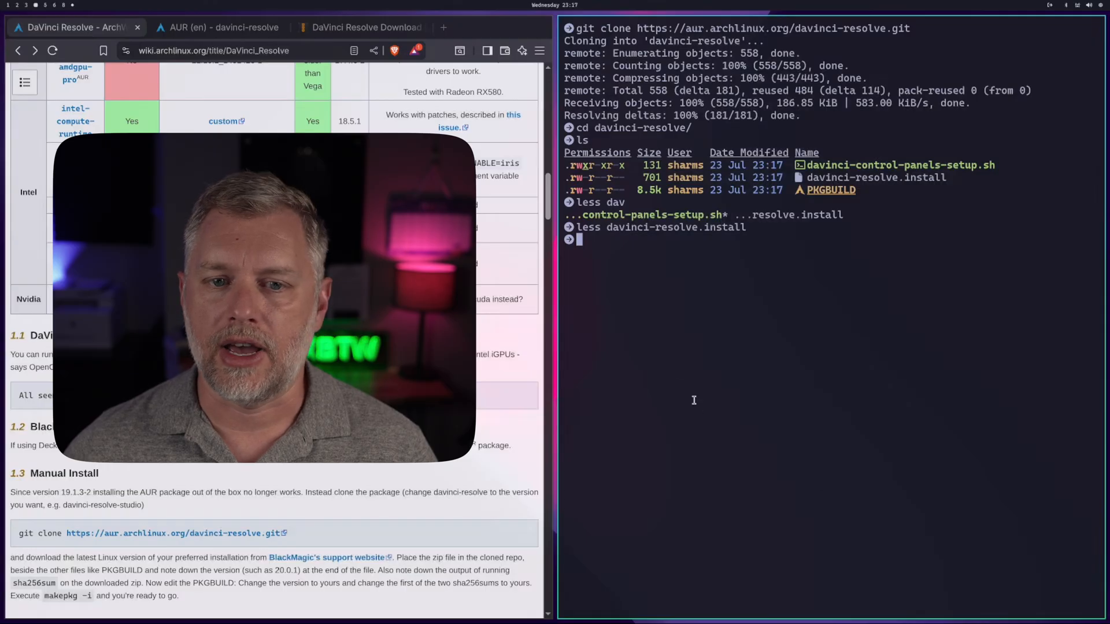
pyautogui.click(360, 27)
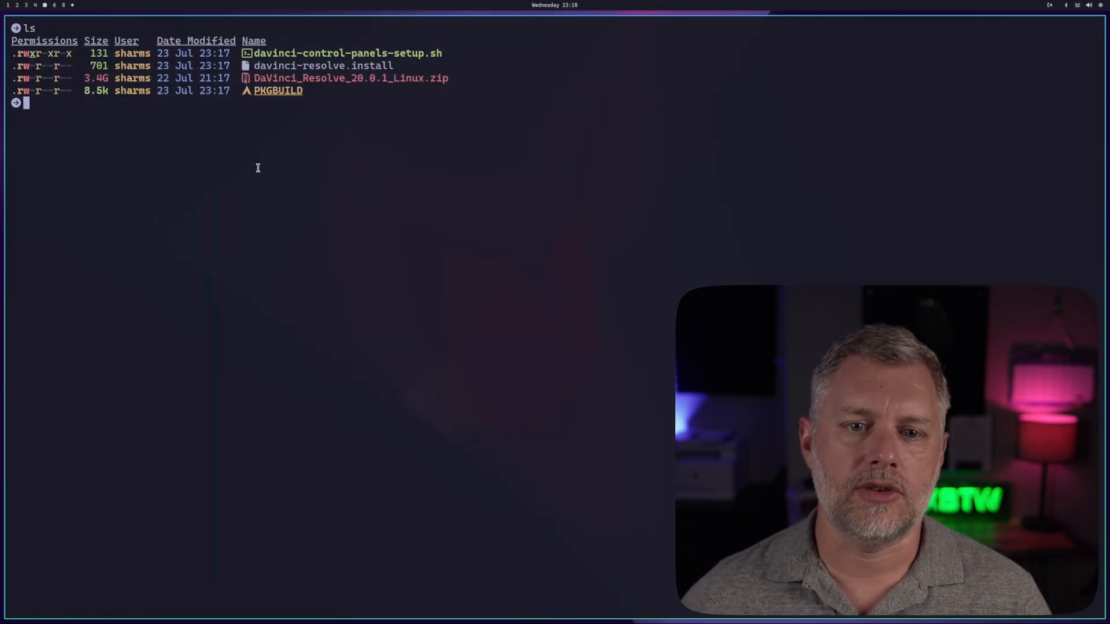
# Build and install davinci-resolve 20.0.1-1 with makepkg -si, confirming the pacman prompts
pyautogui.write('mak')
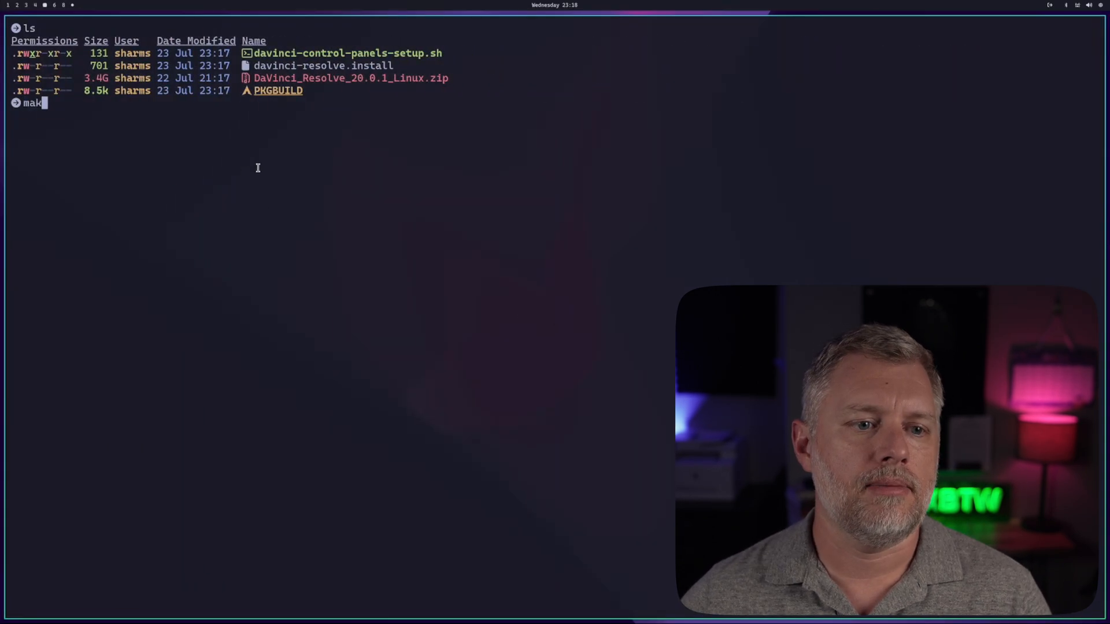
pyautogui.press('Return')
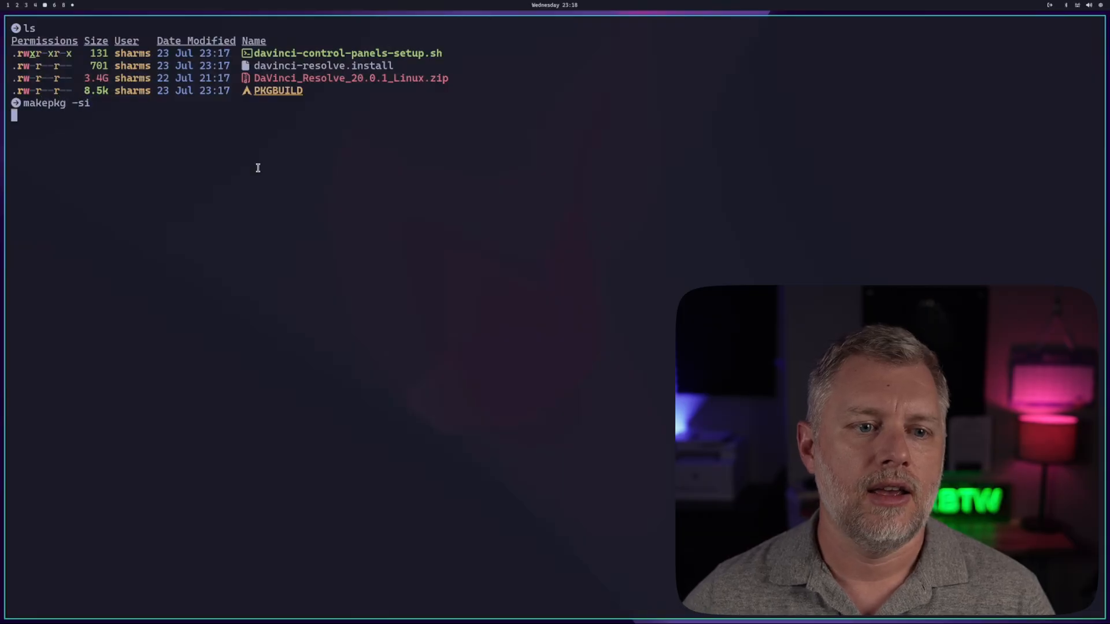
pyautogui.press('Return')
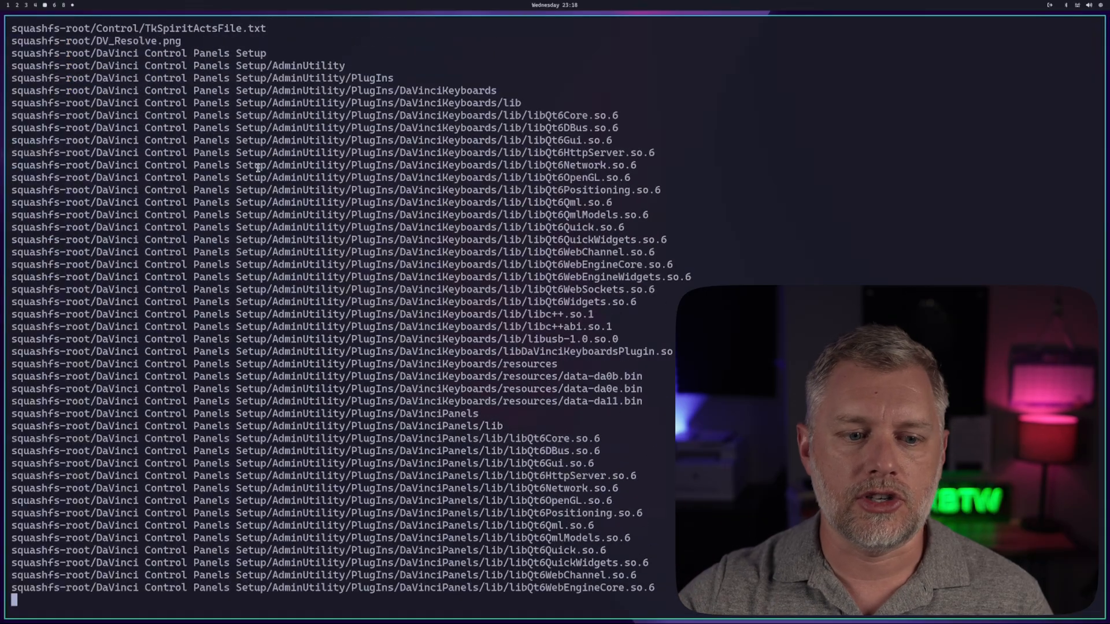
pyautogui.scroll(-3)
pyautogui.write('davinci-resolve')
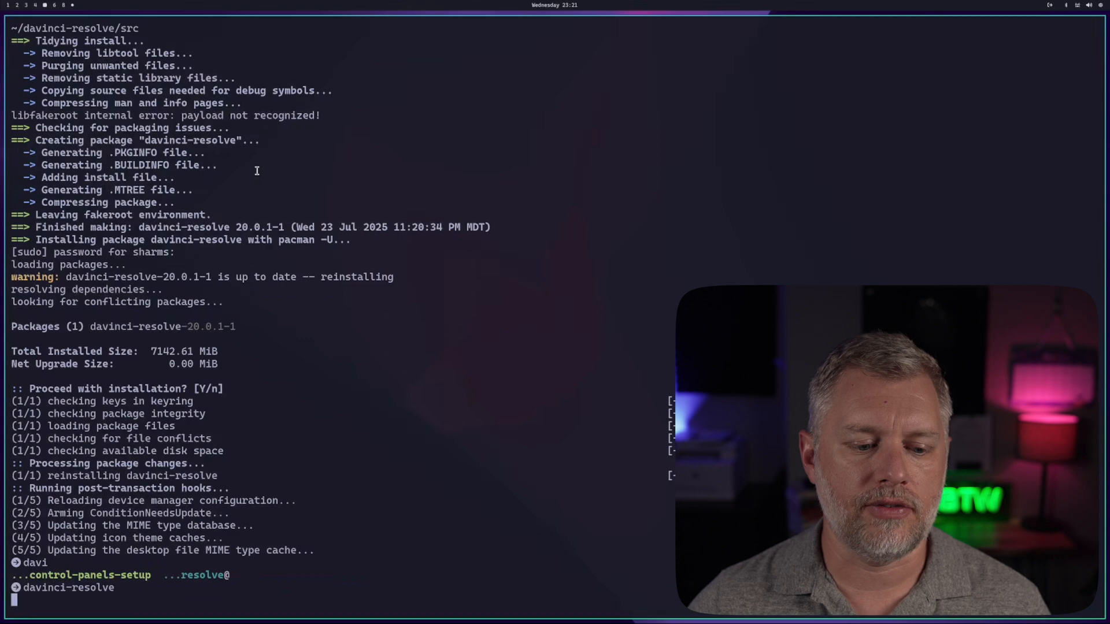
# After Resolve quits, find files changed in the last minute and enter the Resolve logs folder
pyautogui.scroll(-3)
pyautogui.write('cd')
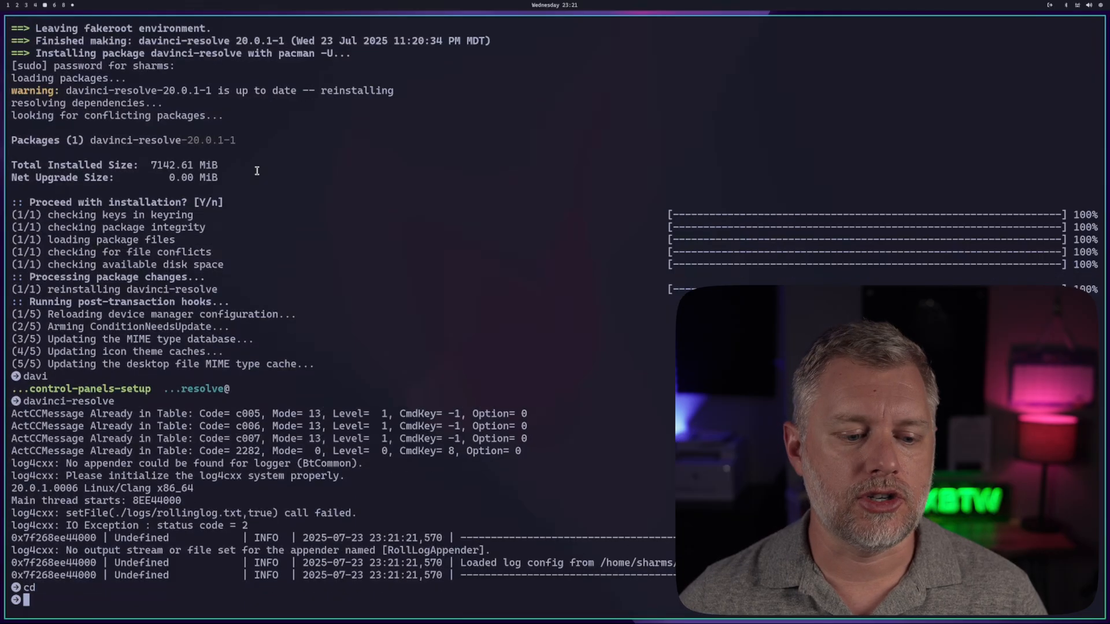
pyautogui.write('find . -mmin -1')
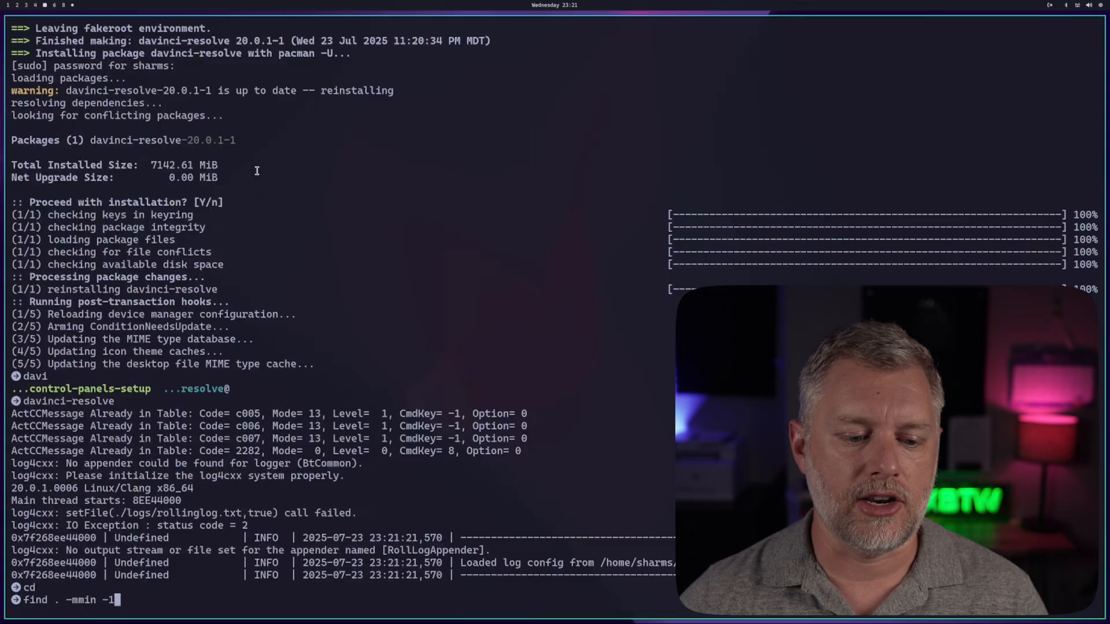
pyautogui.press('Return')
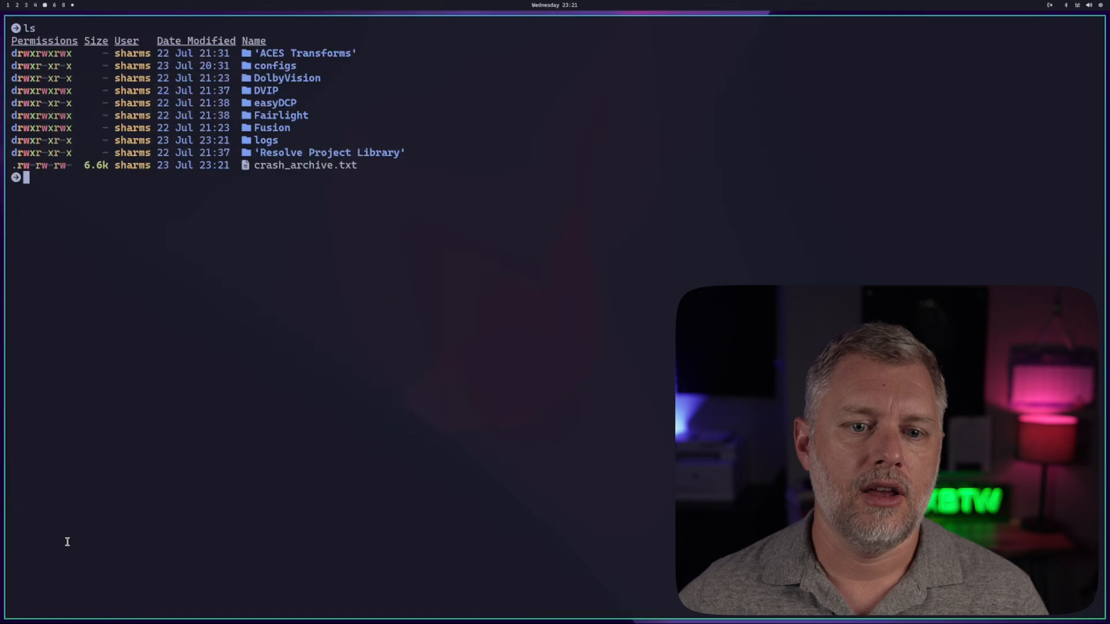
pyautogui.write('cd logs/')
pyautogui.write('less')
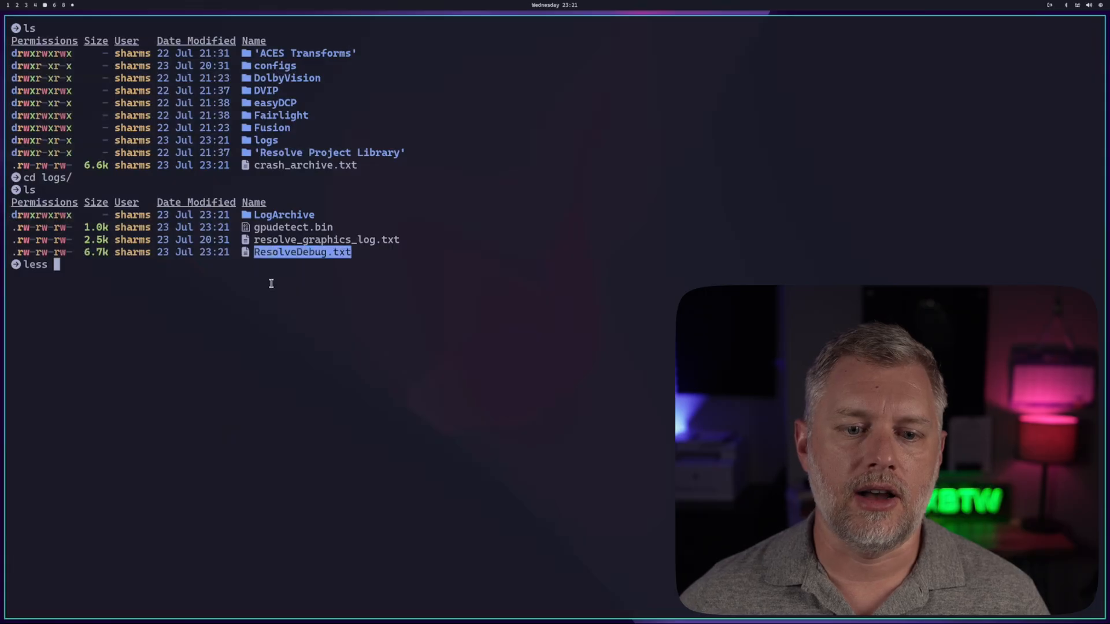
# Read ResolveDebug.txt revealing the missing Wayland Qt plugin, preparing an xcb-platform relaunch
pyautogui.press('Return')
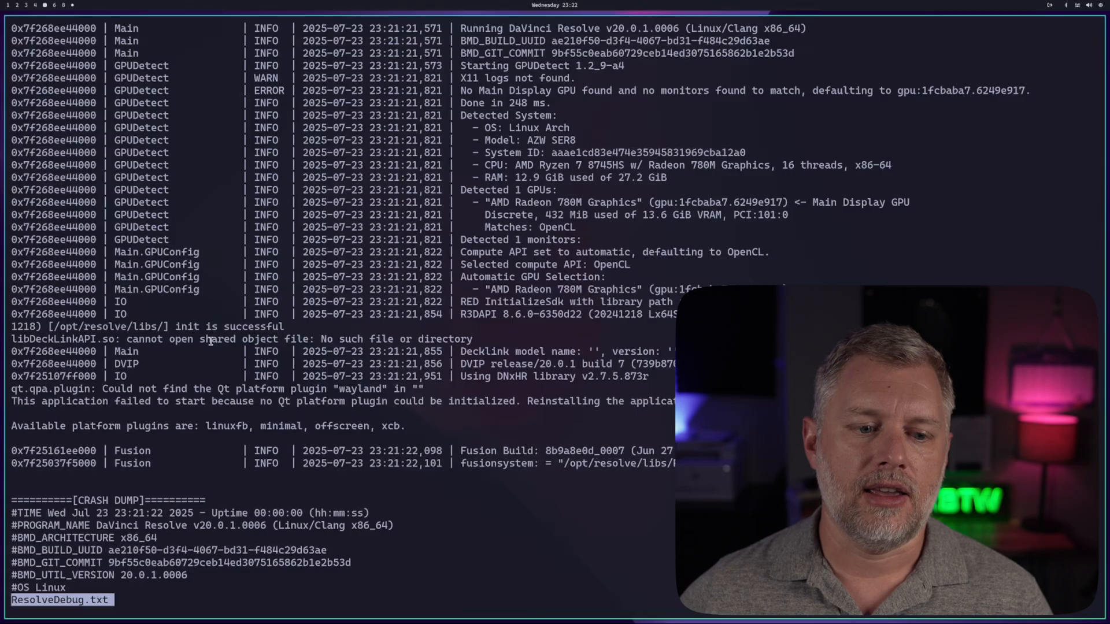
pyautogui.doubleClick(60, 339)
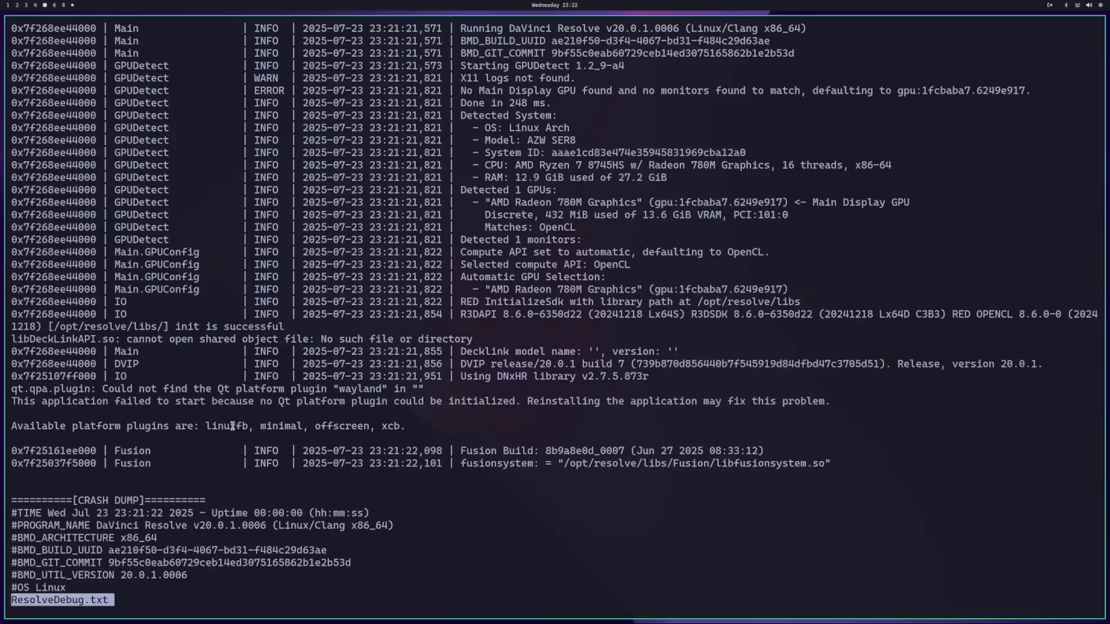
pyautogui.moveTo(323, 424)
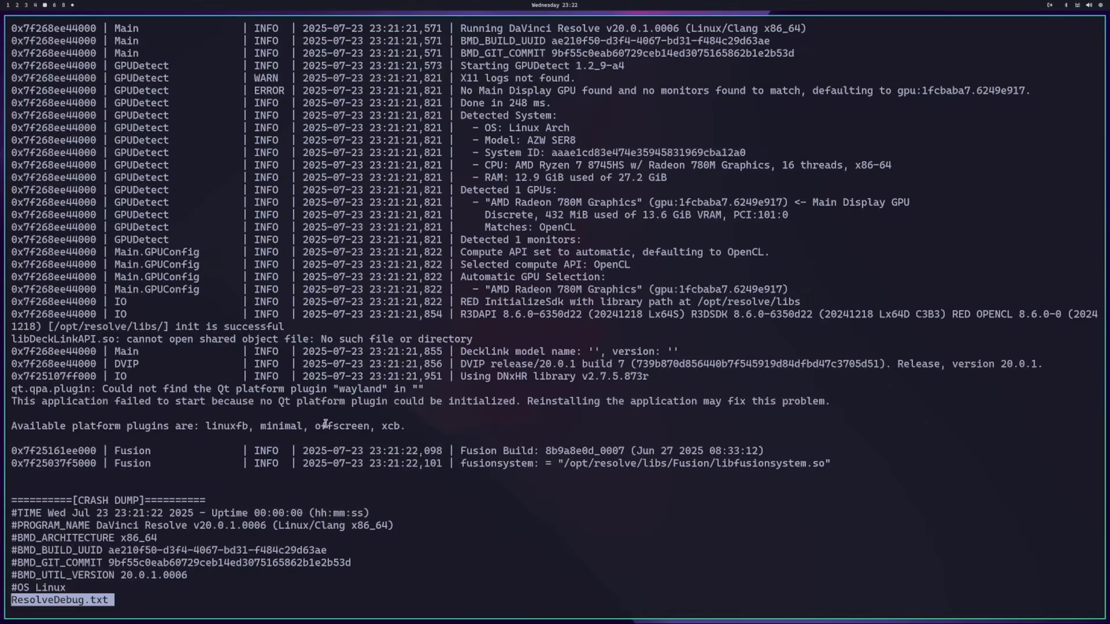
pyautogui.doubleClick(392, 426)
pyautogui.write('QT_QPA_PLATFORM=xcb davinci-resolve')
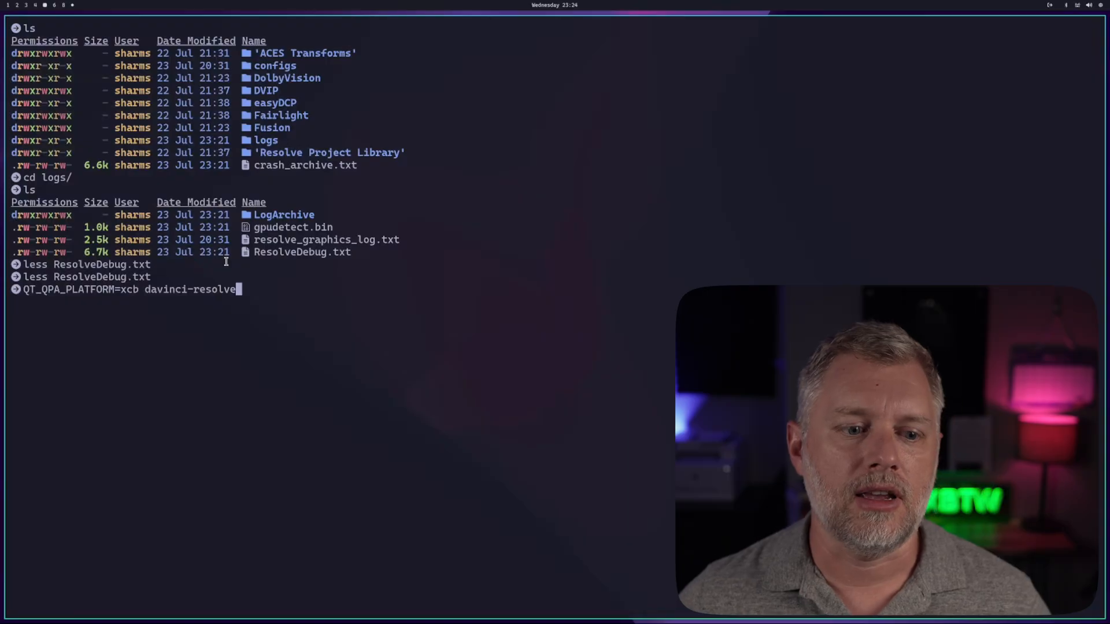
# Launch Resolve with QT_QPA_PLATFORM=xcb and open Untitled Project 1
pyautogui.press('Return')
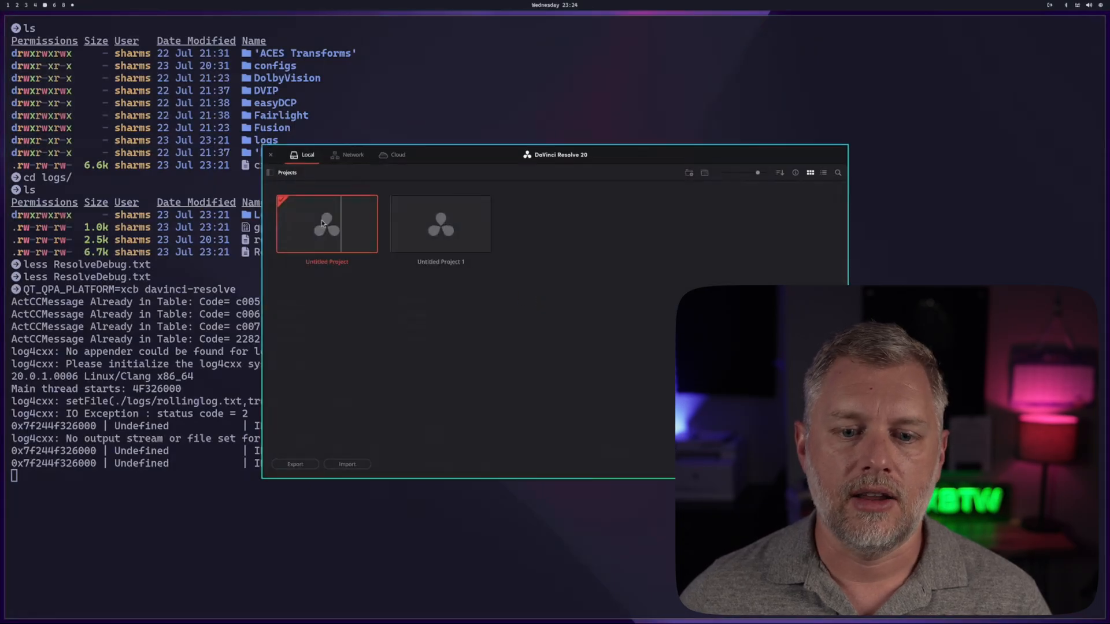
pyautogui.click(441, 223)
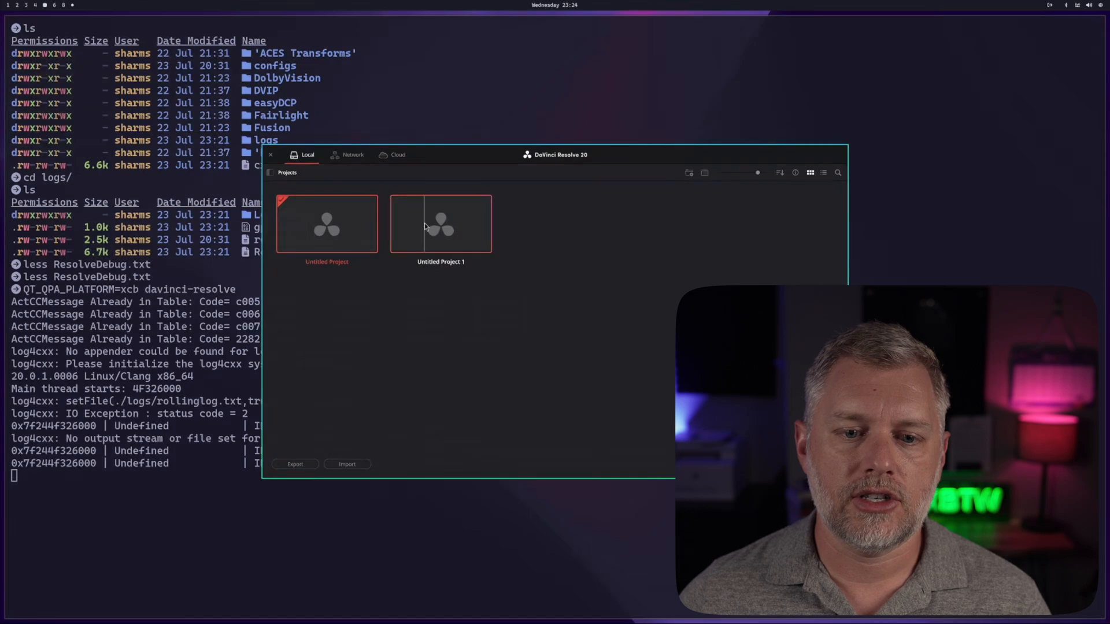
pyautogui.doubleClick(440, 223)
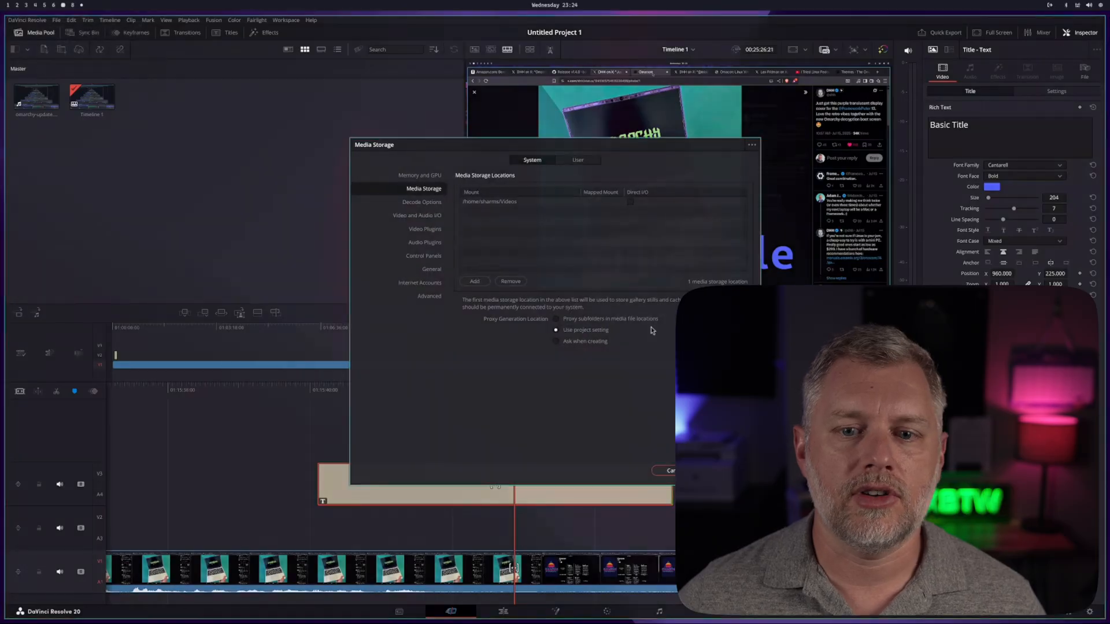
# Set the UI Display Scale to 150% in the User preferences
pyautogui.click(578, 159)
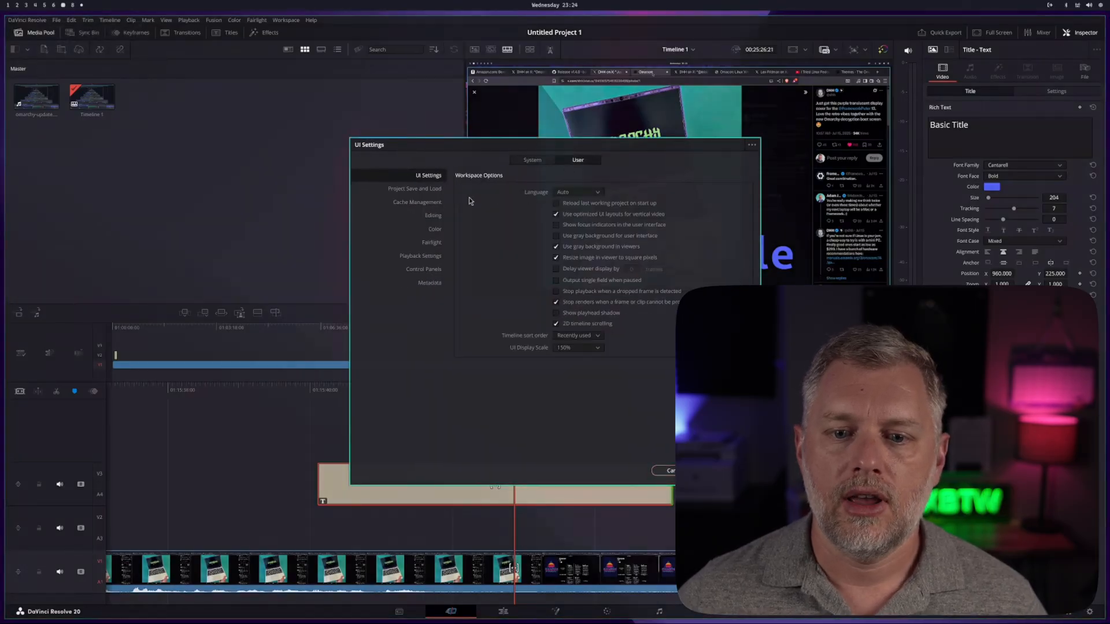
pyautogui.click(578, 348)
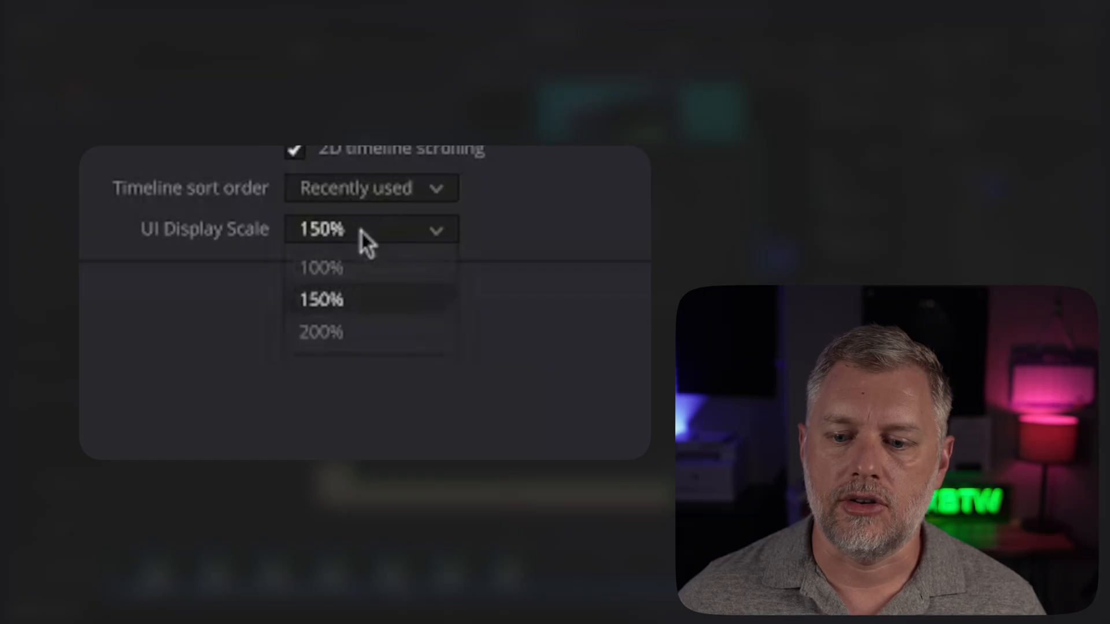
pyautogui.moveTo(379, 308)
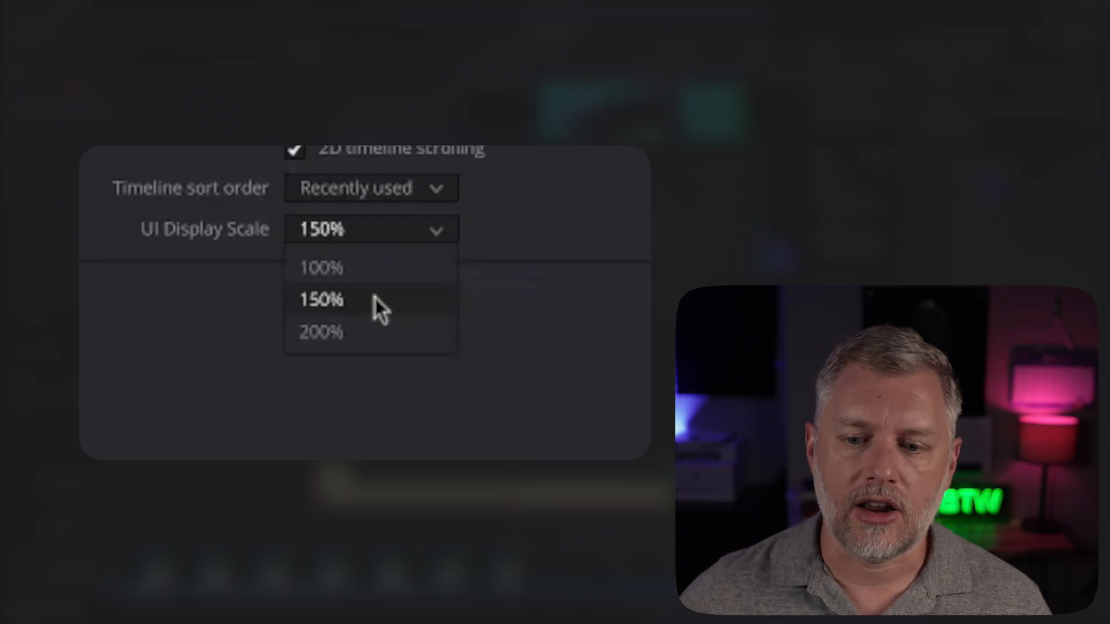
pyautogui.click(321, 299)
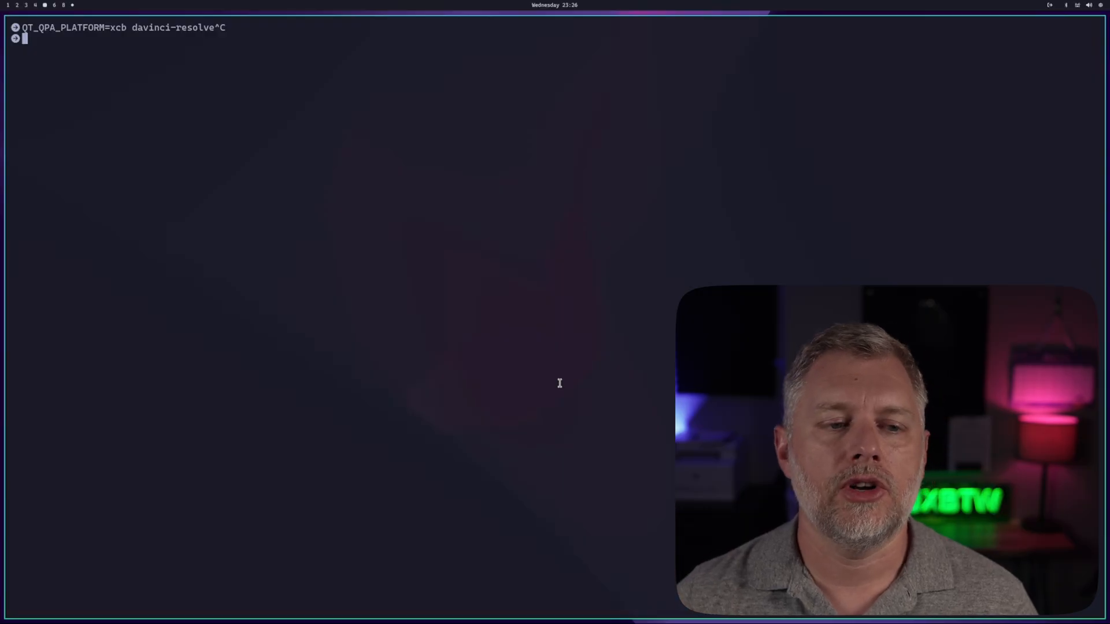
# Confirm davinci-resolve 20.0.1-1 is installed and list the package's files with pacman
pyautogui.write('pacman -Q')
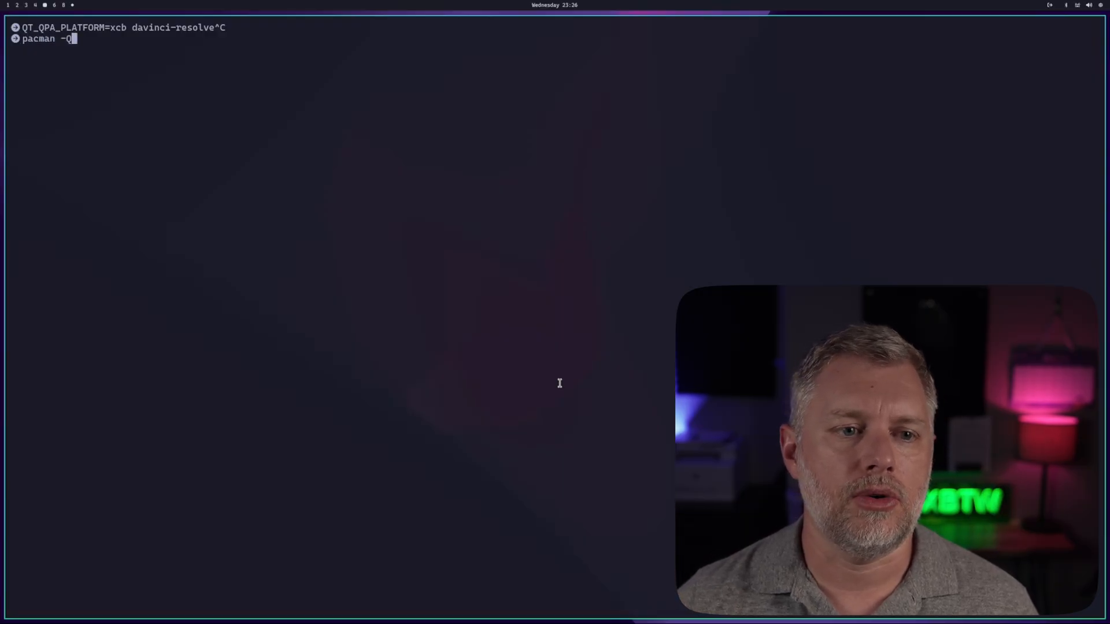
pyautogui.write('davinci-resolkv')
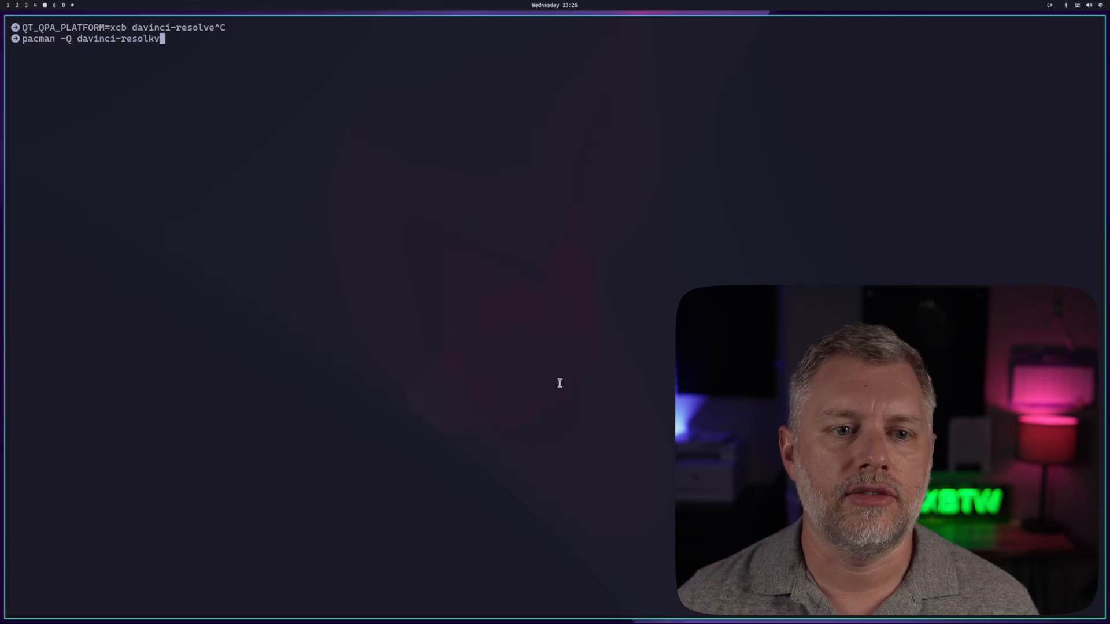
pyautogui.press('Return')
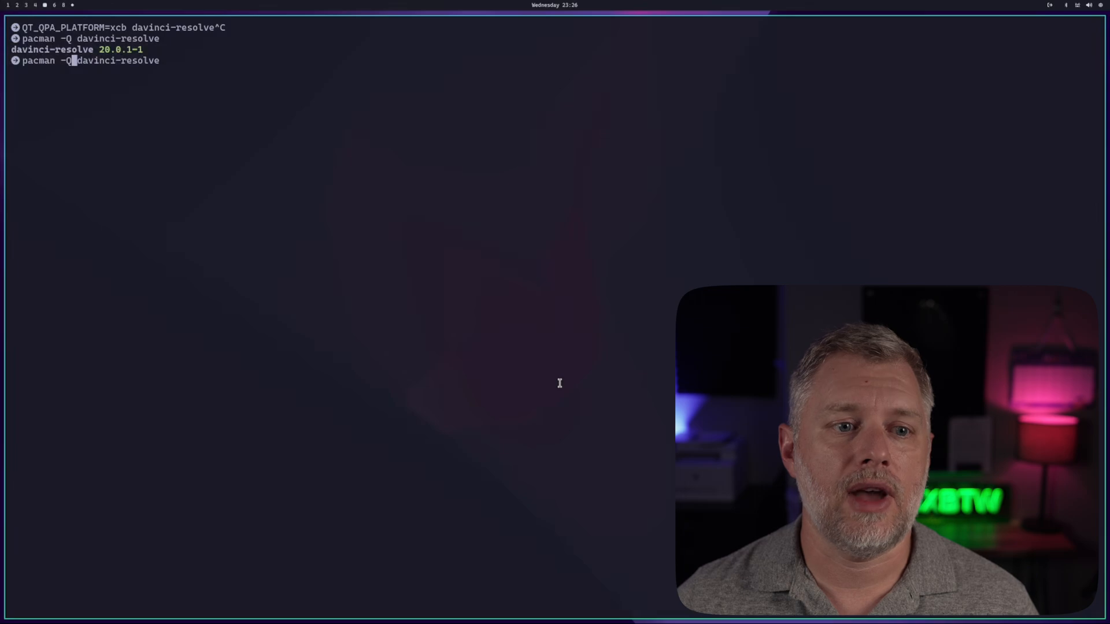
pyautogui.press('Return')
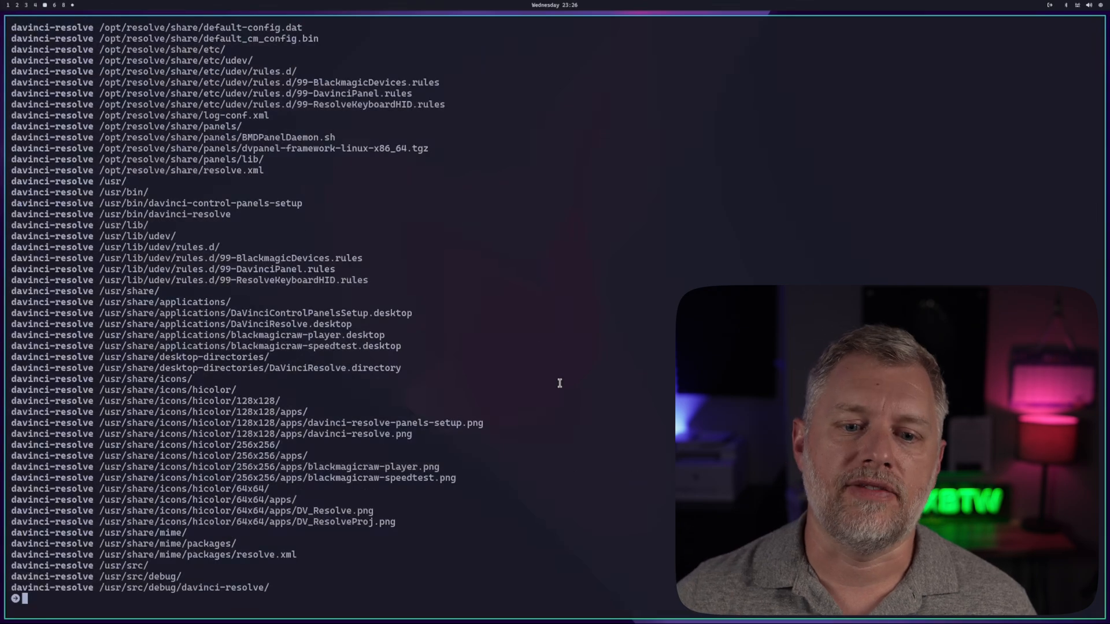
# Filter the package file list to its desktop entries with grep
pyautogui.write('pacman -Ql davinci-resolve | grep d')
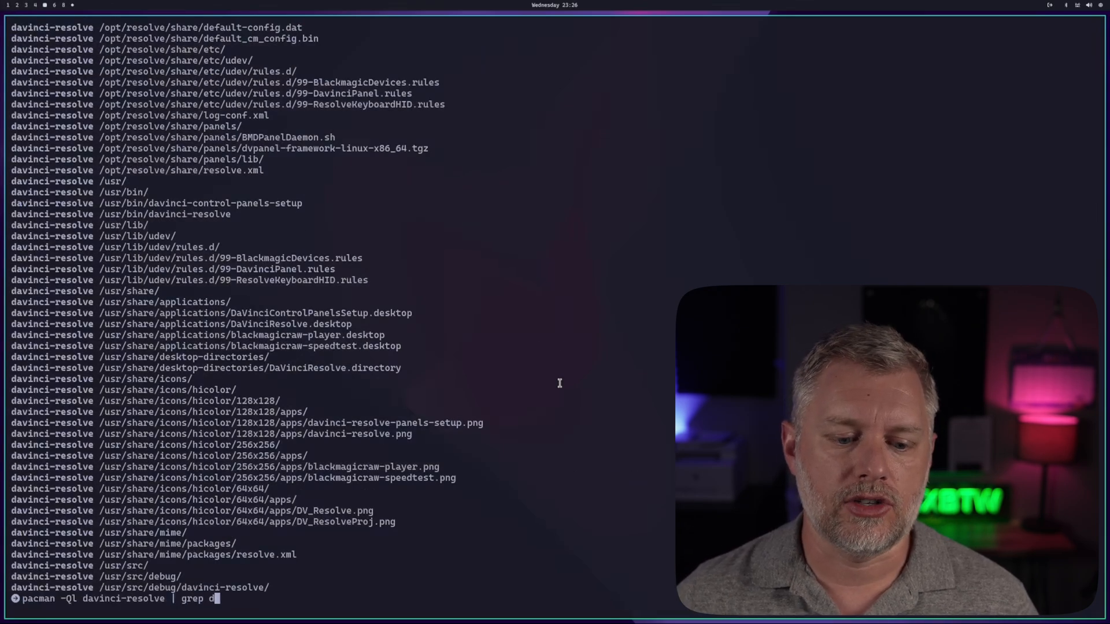
pyautogui.press('Return')
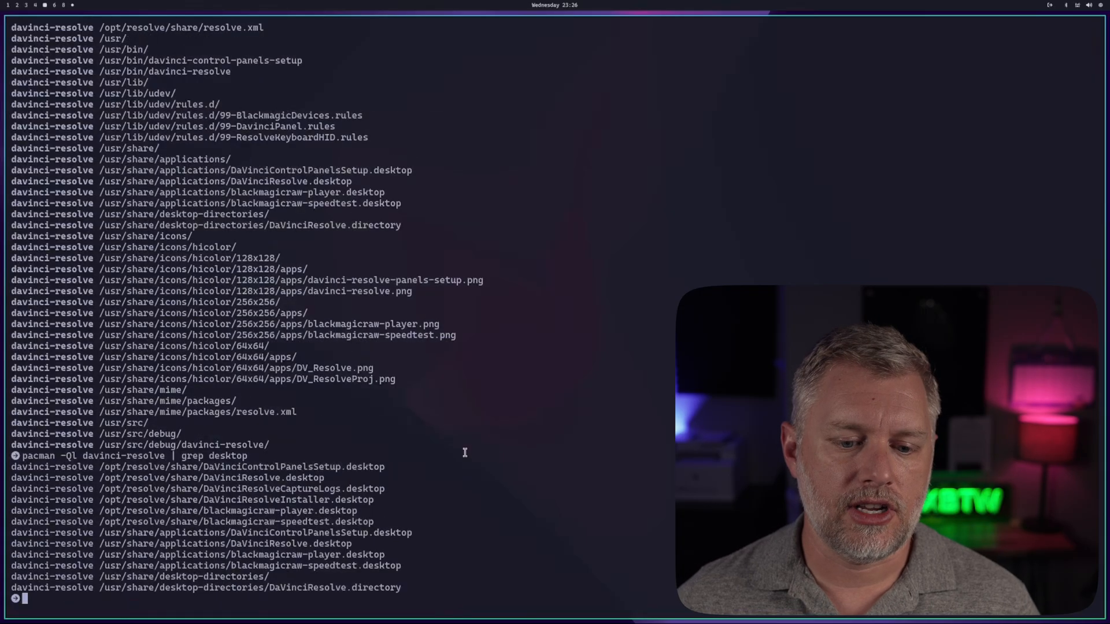
pyautogui.moveTo(132, 477)
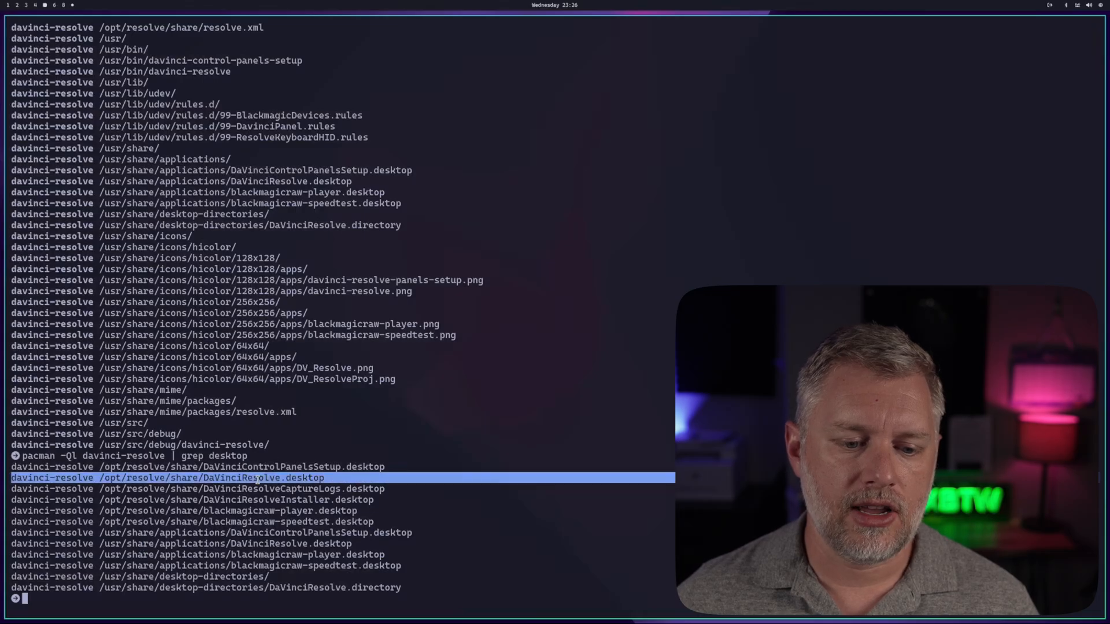
pyautogui.write('v')
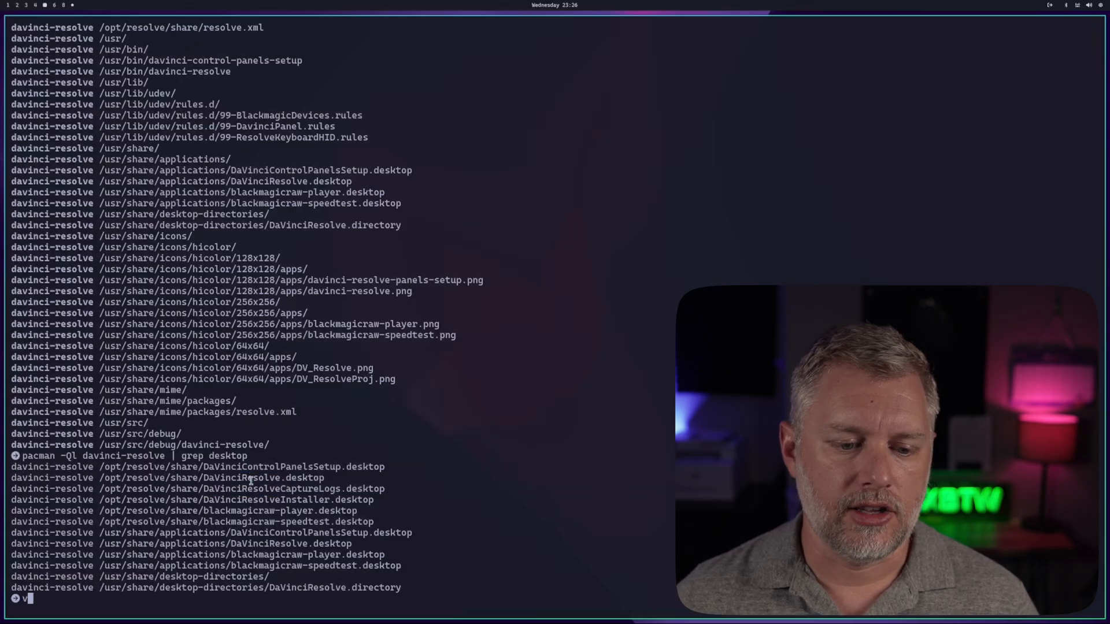
pyautogui.write('nvim')
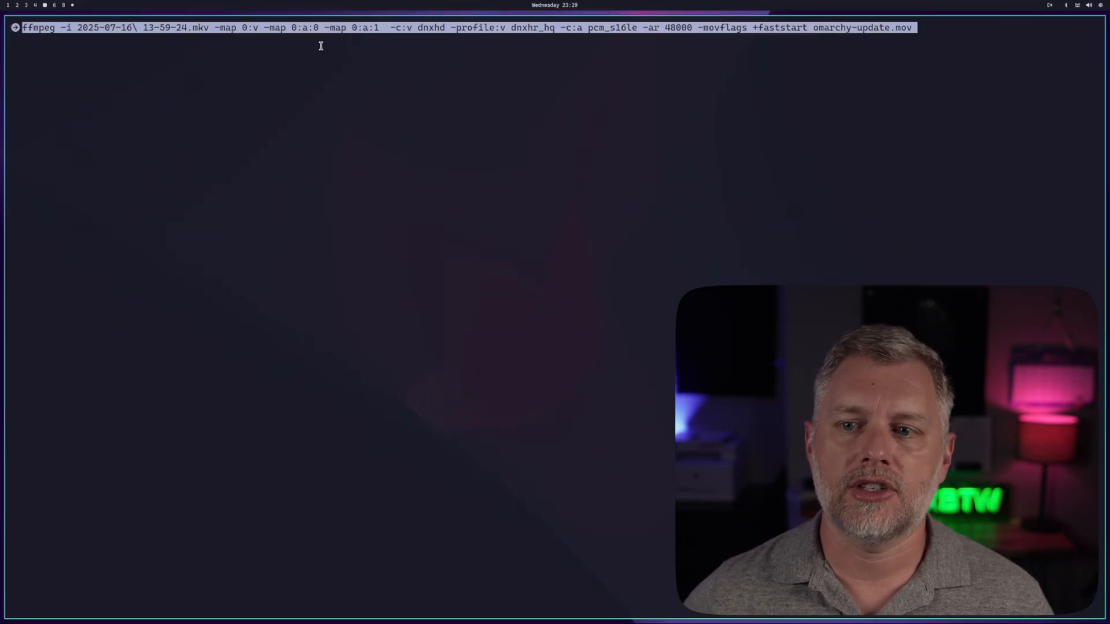
pyautogui.moveTo(521, 56)
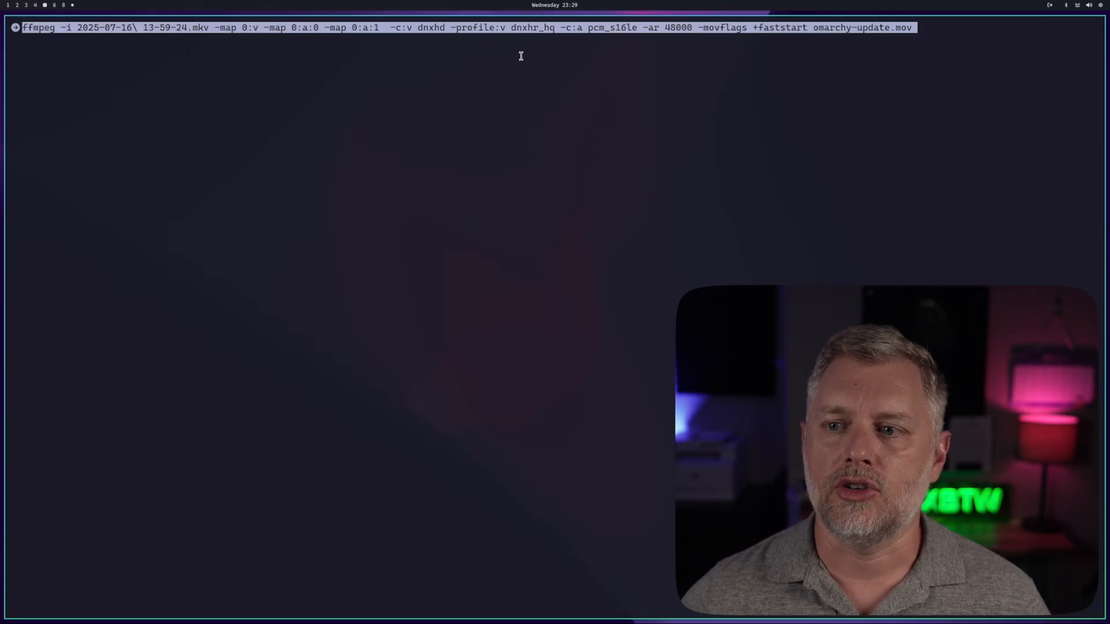
# Run the ffmpeg DNxHR HQ conversion, overwriting the existing omarchy-update.mov
pyautogui.press('Return')
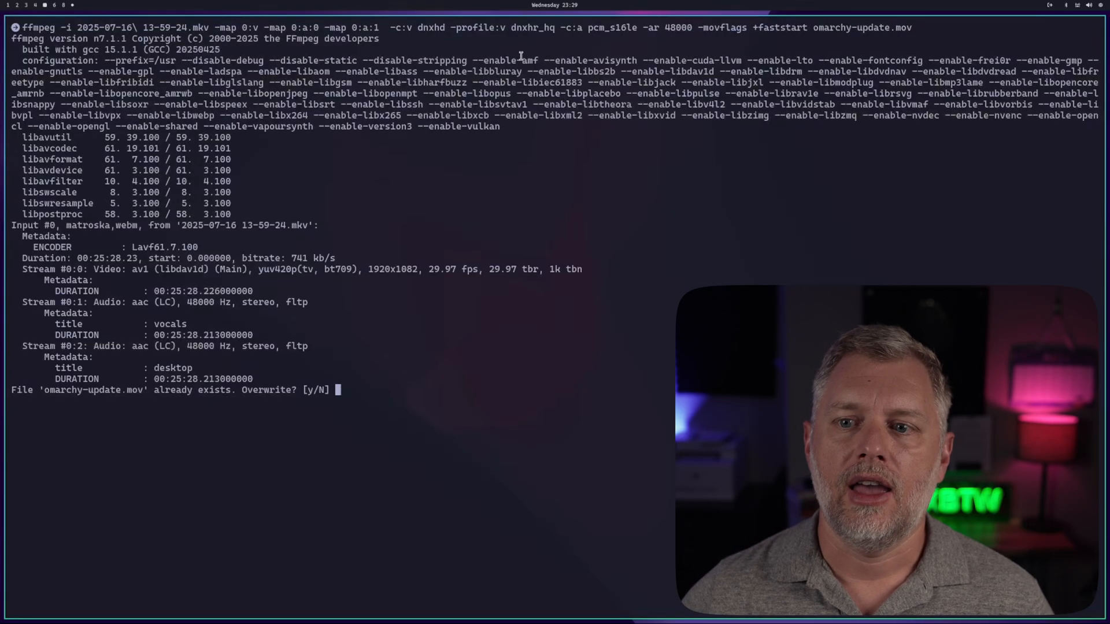
pyautogui.write('y')
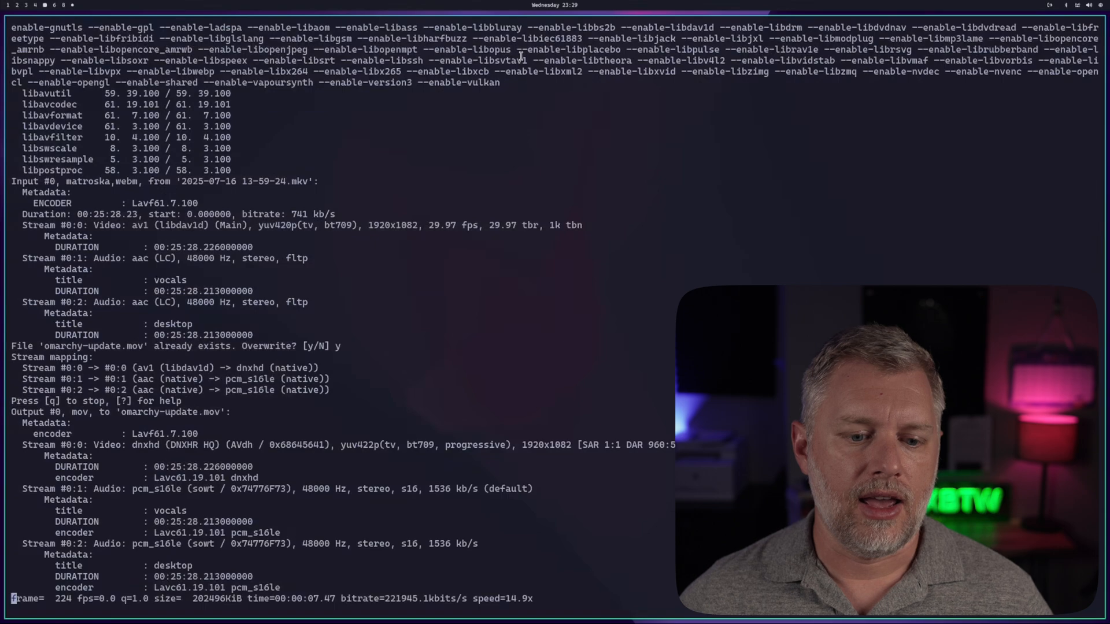